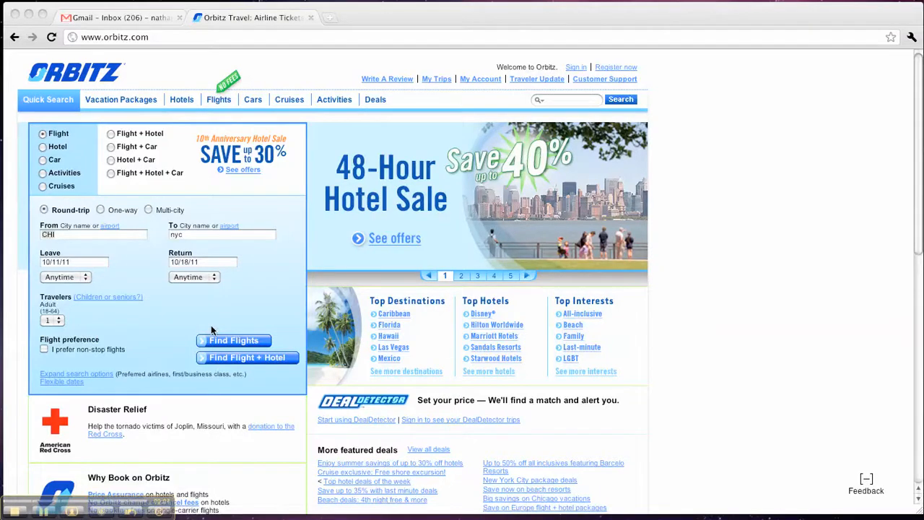
- Switch to a flexible-dates search and change the destination to LAX
left_click(866, 479)
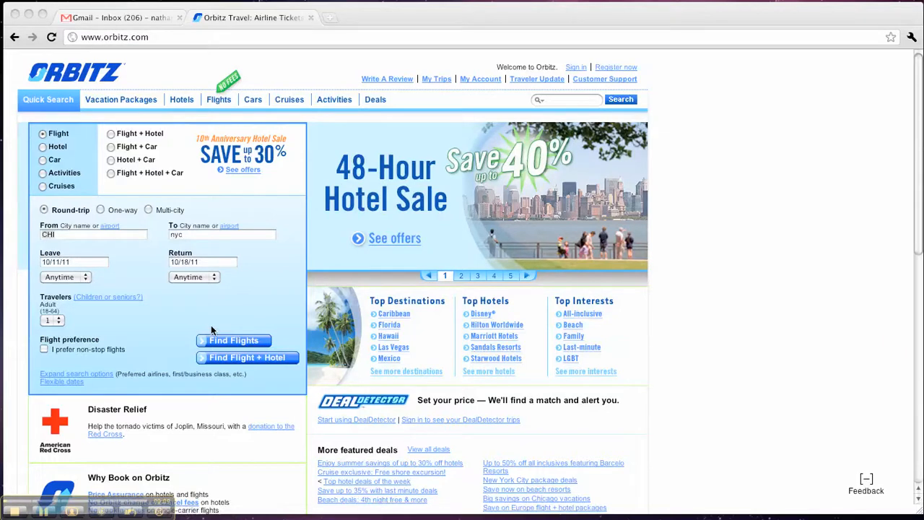
left_click(866, 479)
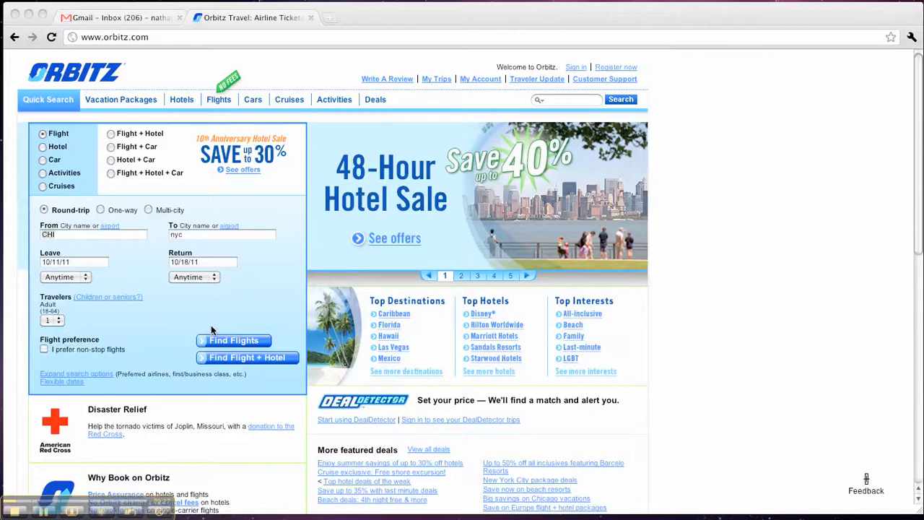
mouse_move(97, 320)
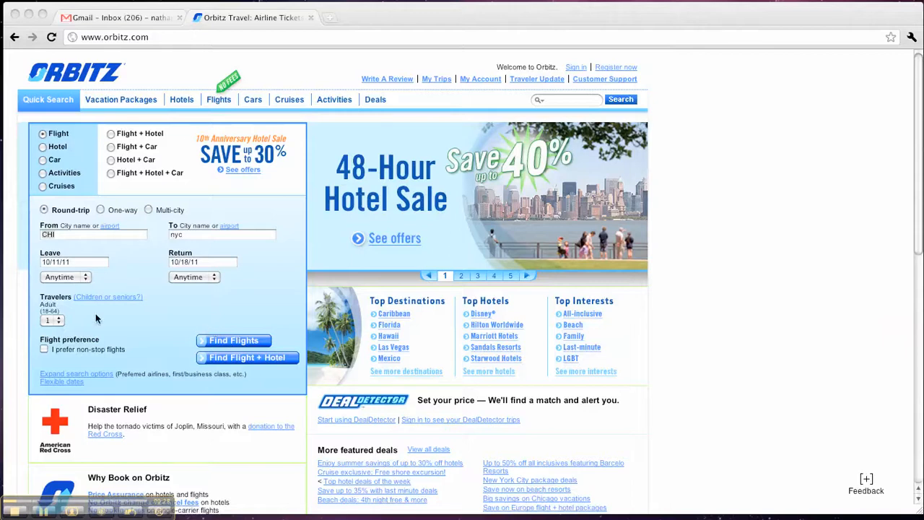
mouse_move(202, 310)
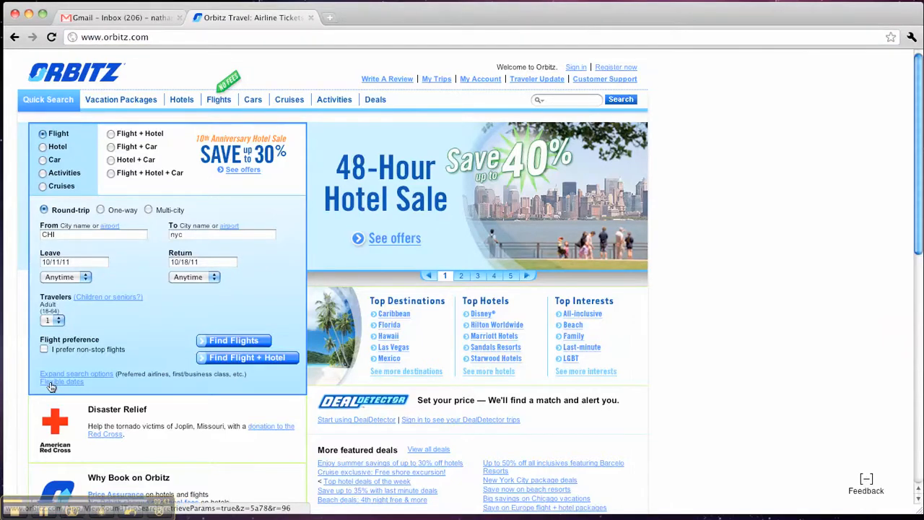
left_click(62, 381)
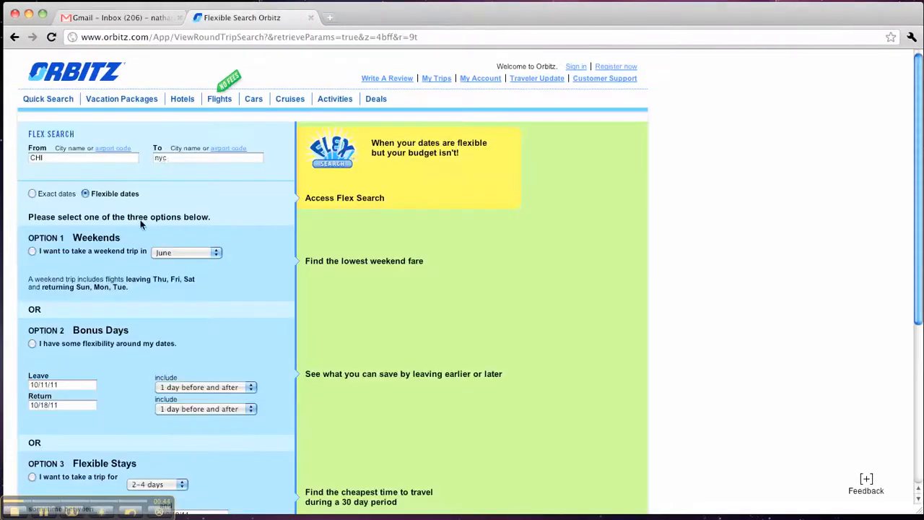
left_click(208, 157)
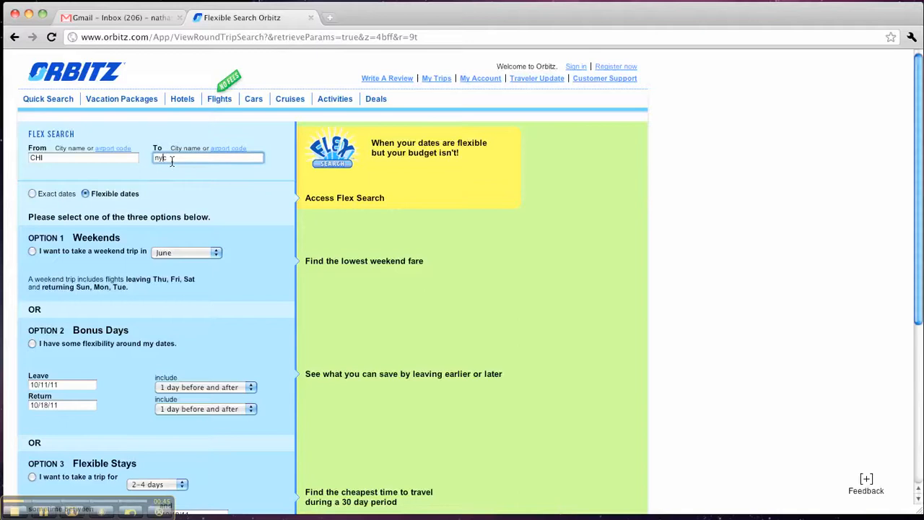
type("la")
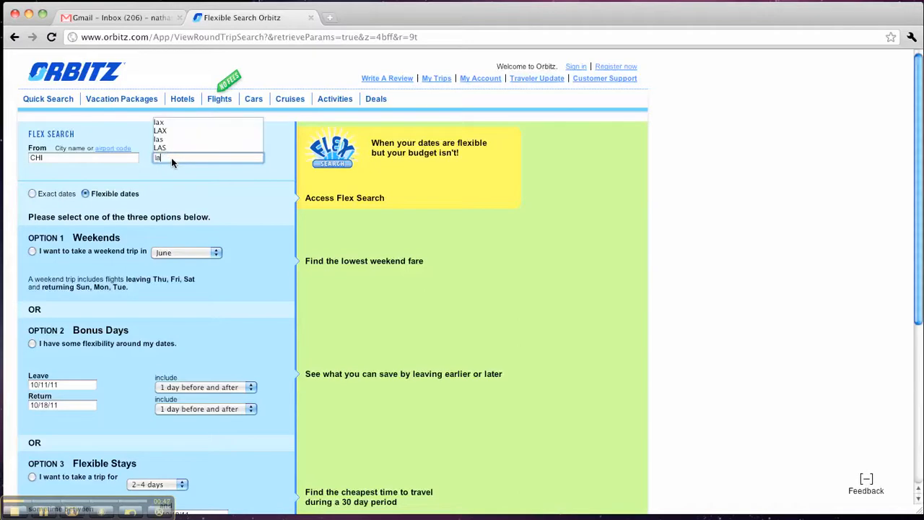
left_click(160, 138)
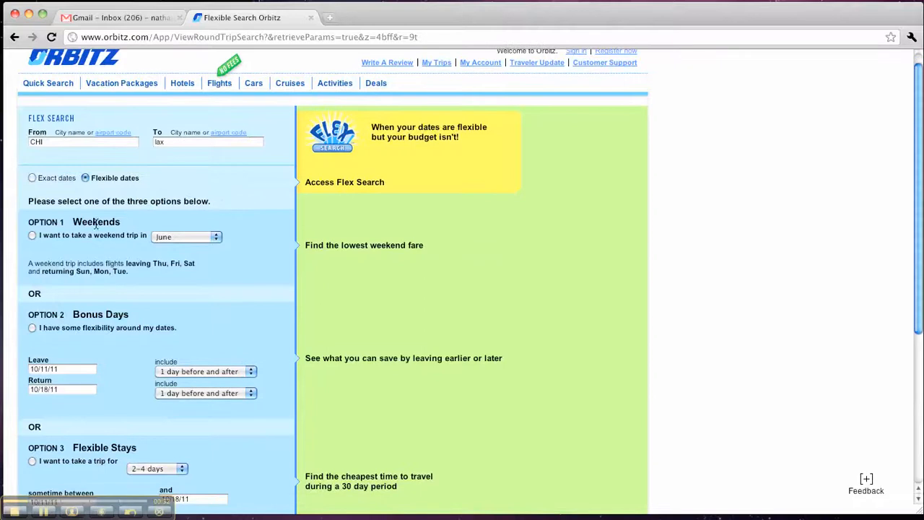
- Choose Option 1, a weekend trip in August
scroll("down", 3)
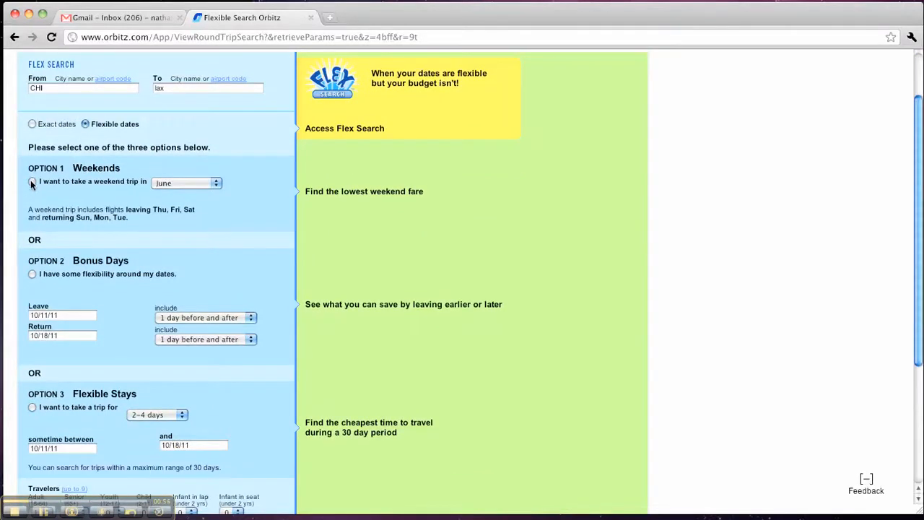
left_click(32, 182)
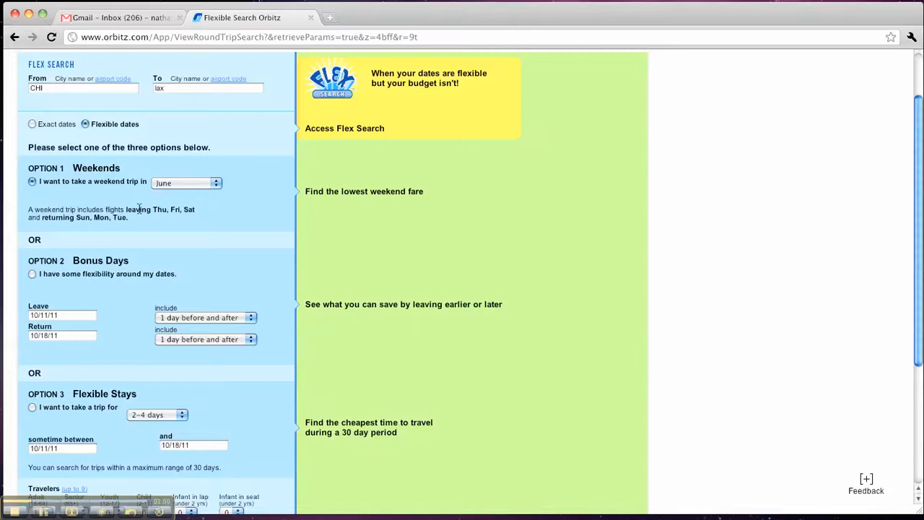
mouse_move(55, 219)
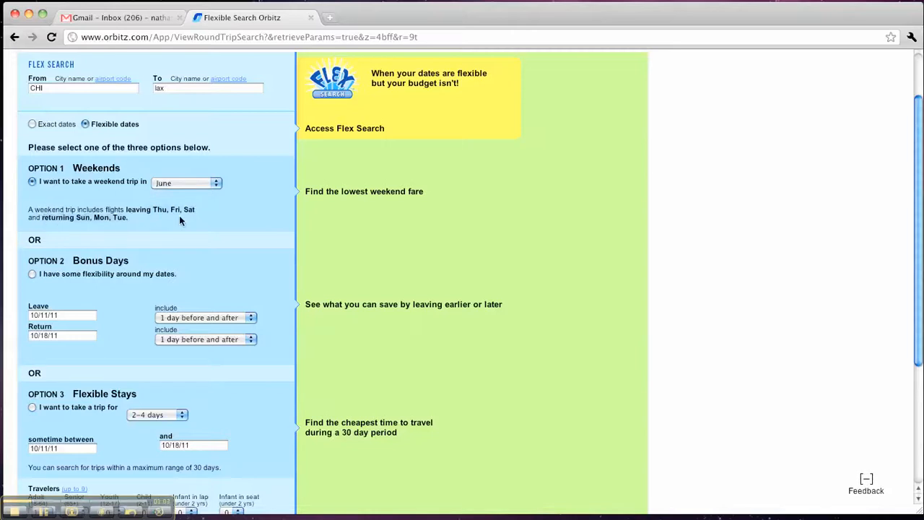
left_click(187, 183)
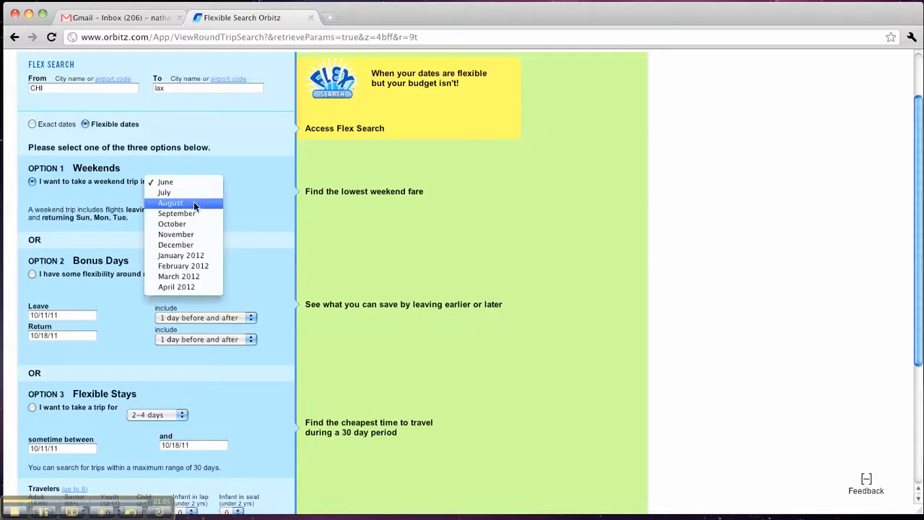
left_click(170, 202)
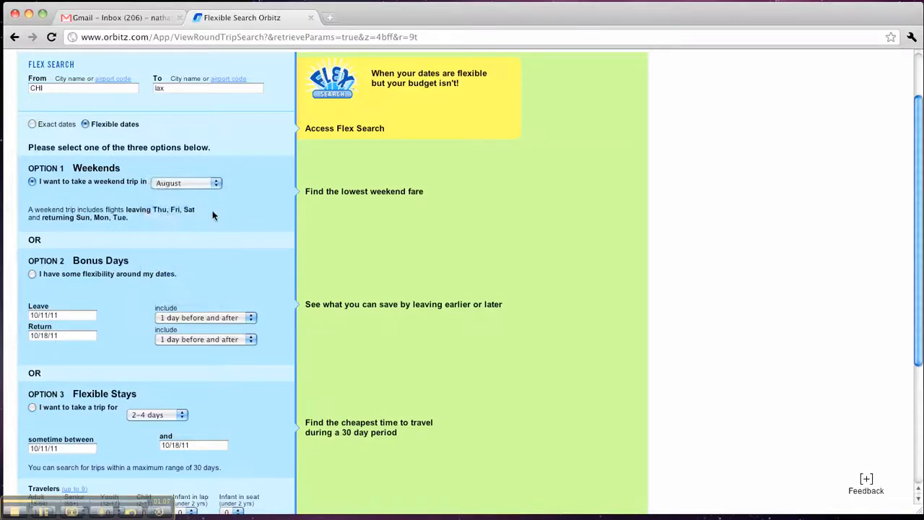
left_click(249, 375)
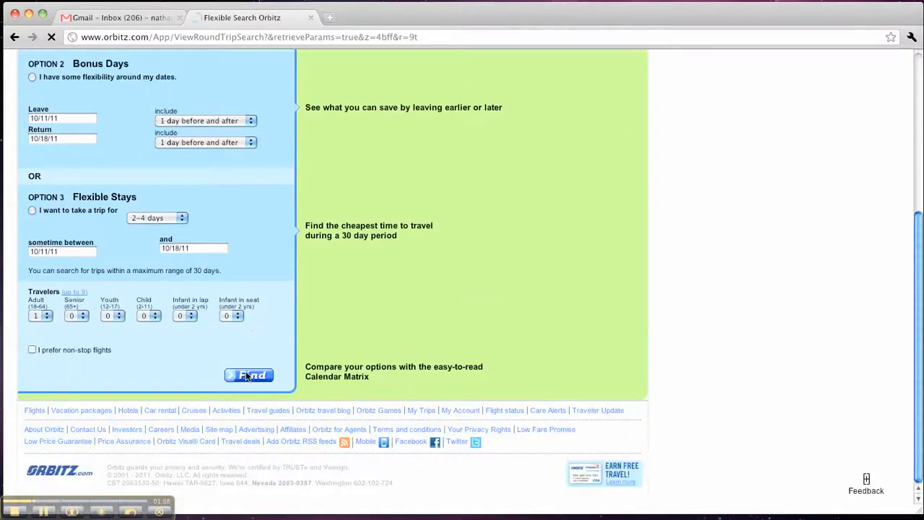
- Run the search and browse the August Chicago–Los Angeles weekend fare calendar, opening the month list
left_click(248, 375)
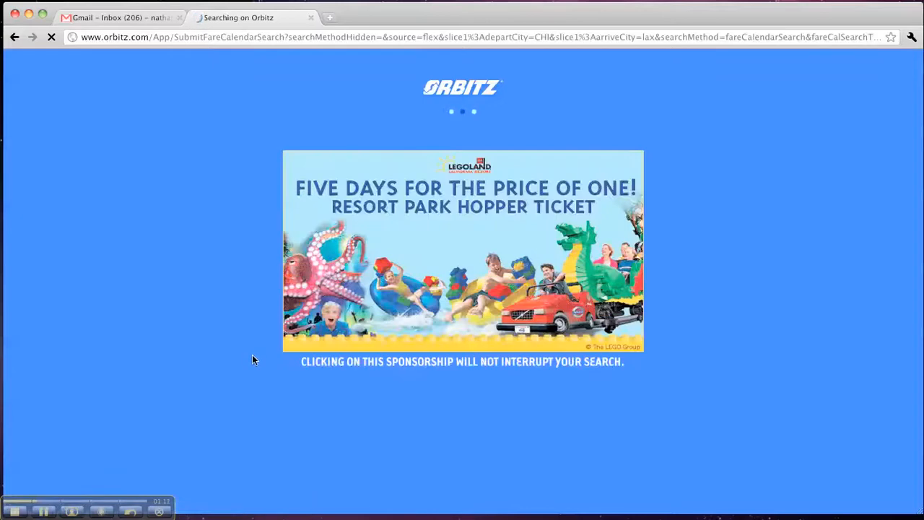
mouse_move(274, 357)
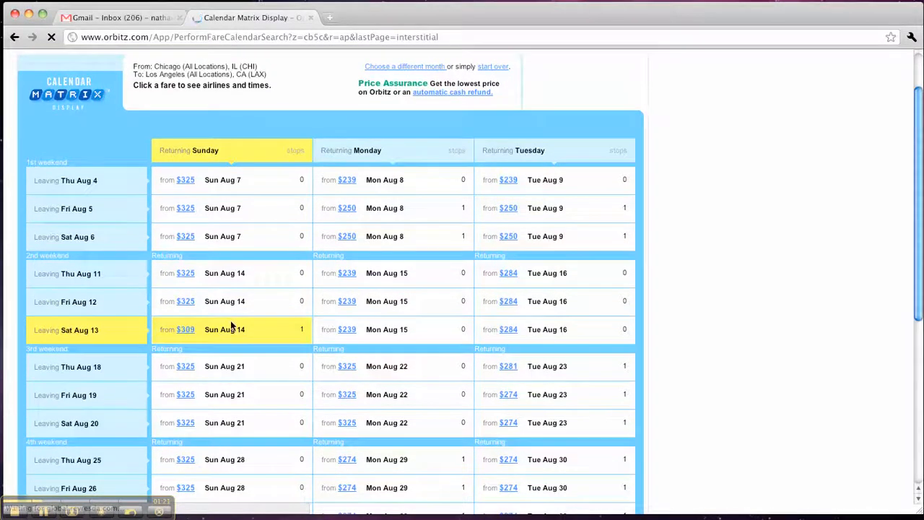
scroll("down", 3)
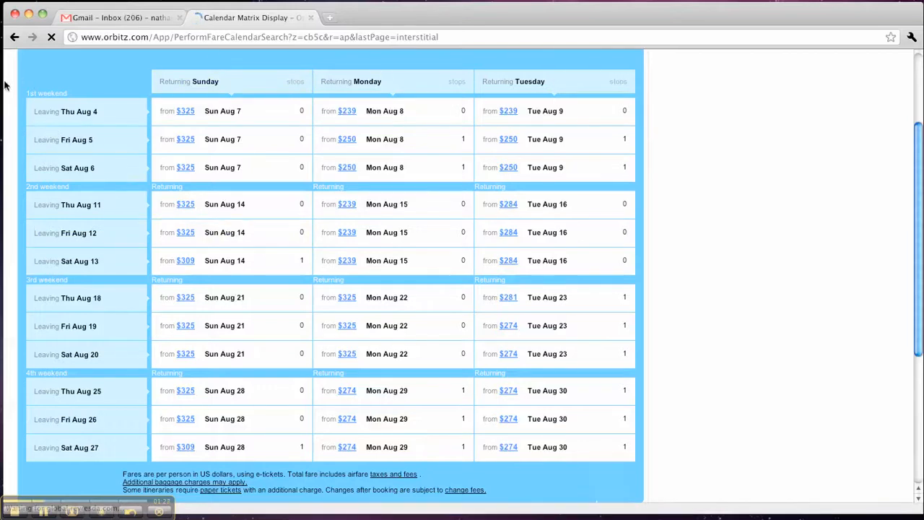
mouse_move(42, 334)
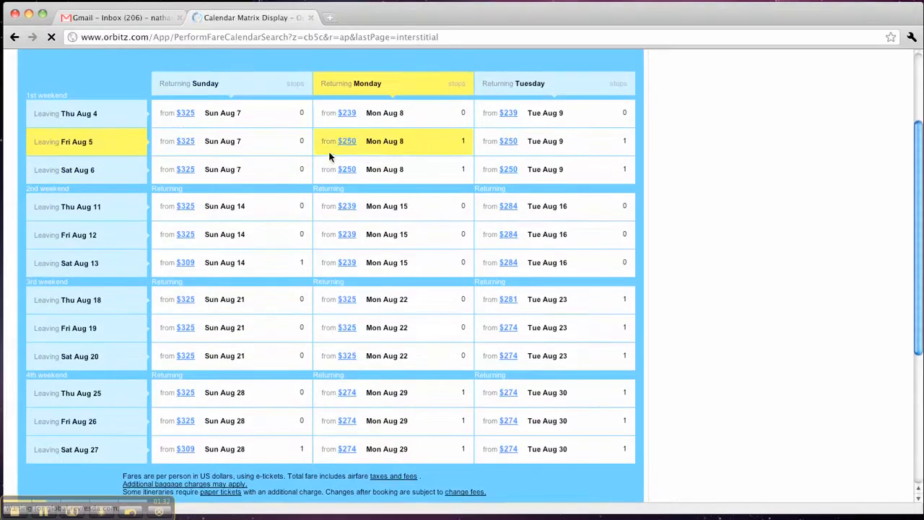
mouse_move(371, 159)
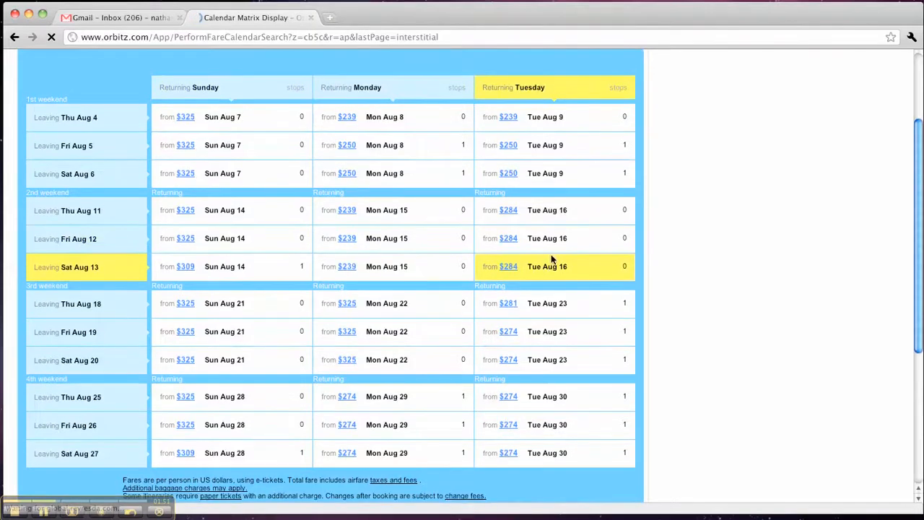
scroll("down", 3)
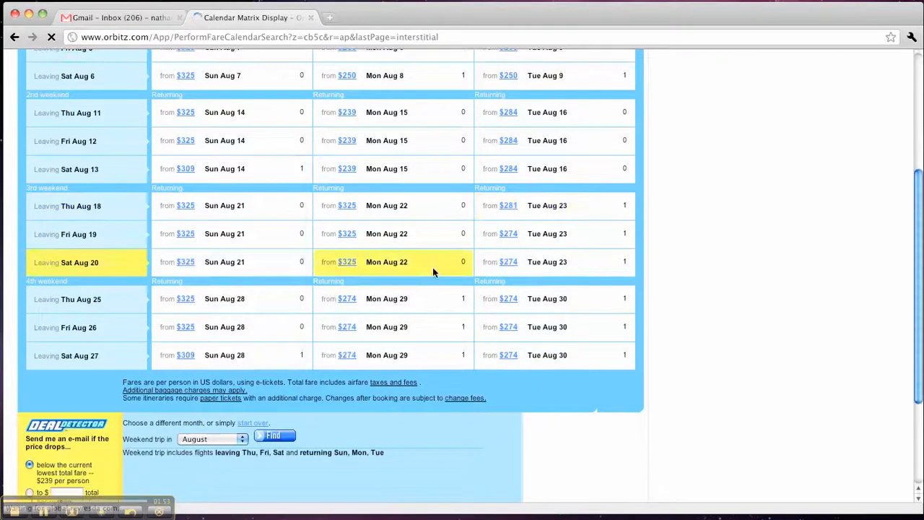
left_click(213, 439)
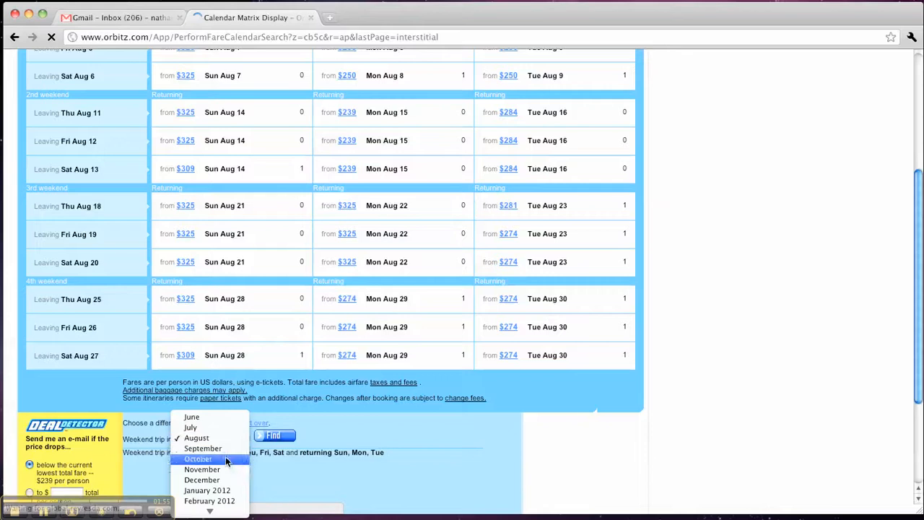
mouse_move(202, 469)
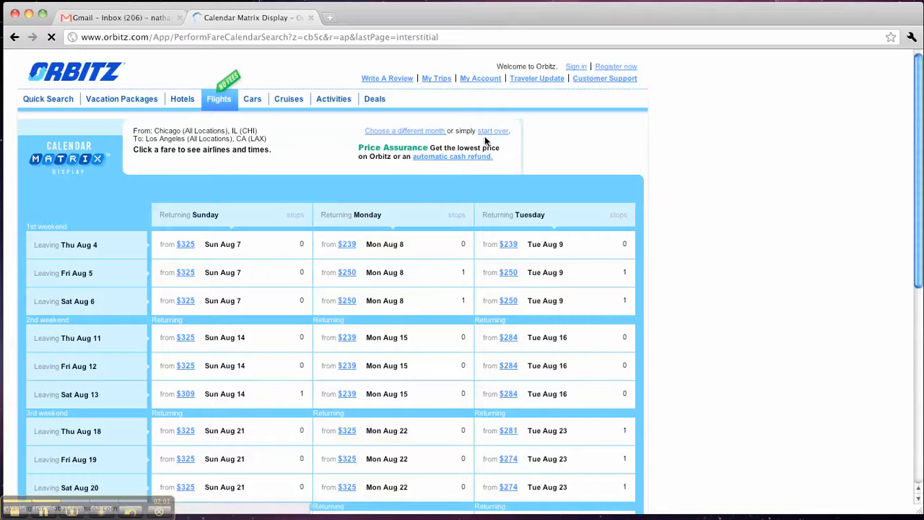
- Start over with Bonus Days, keep October 11 as the leave date, and search
left_click(493, 131)
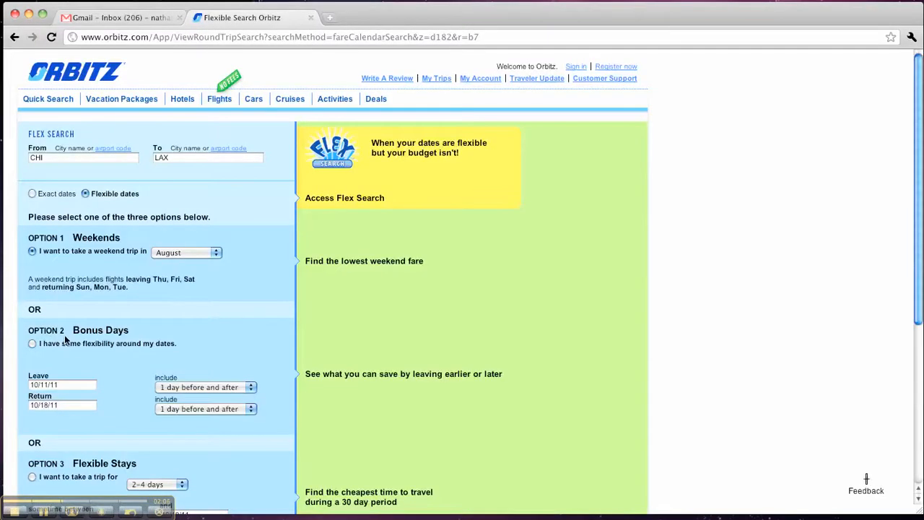
left_click(32, 342)
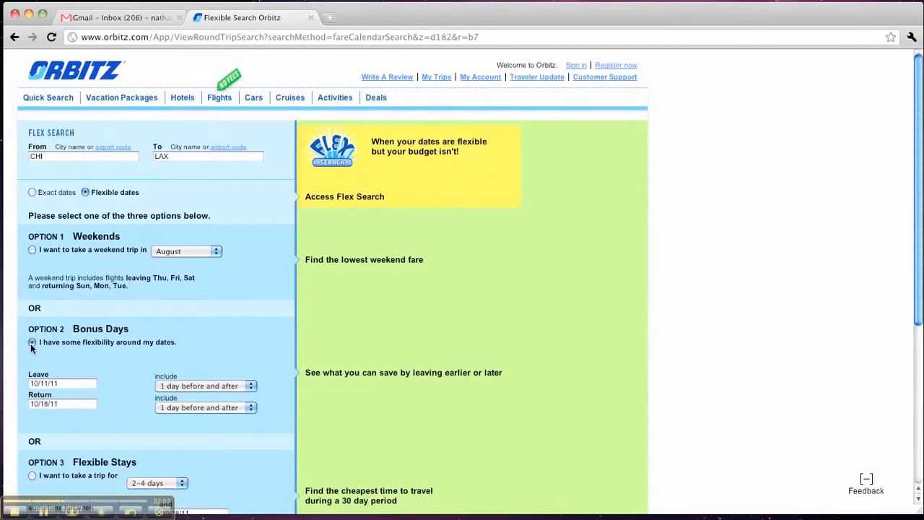
left_click(31, 342)
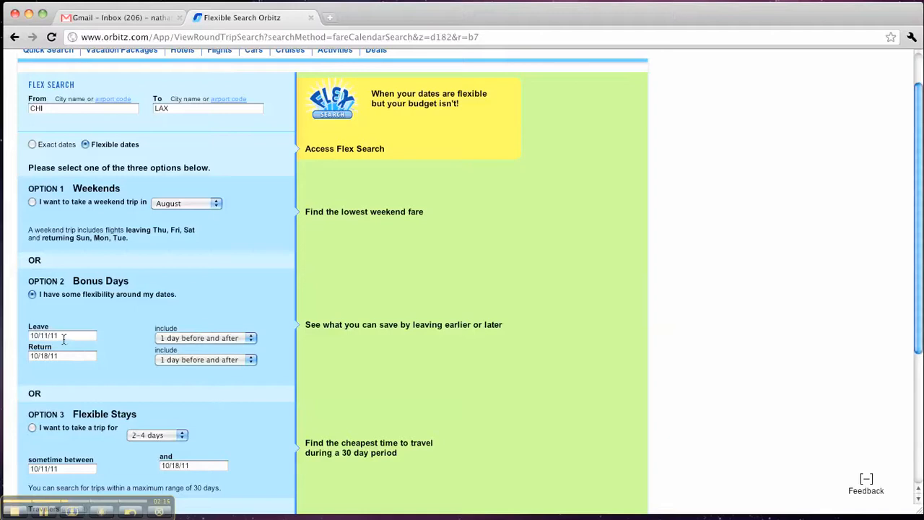
left_click(62, 335)
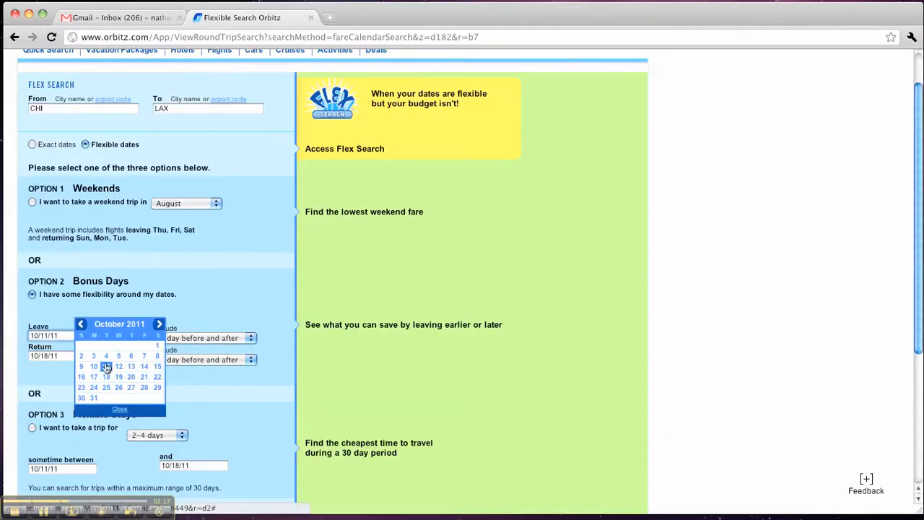
left_click(119, 409)
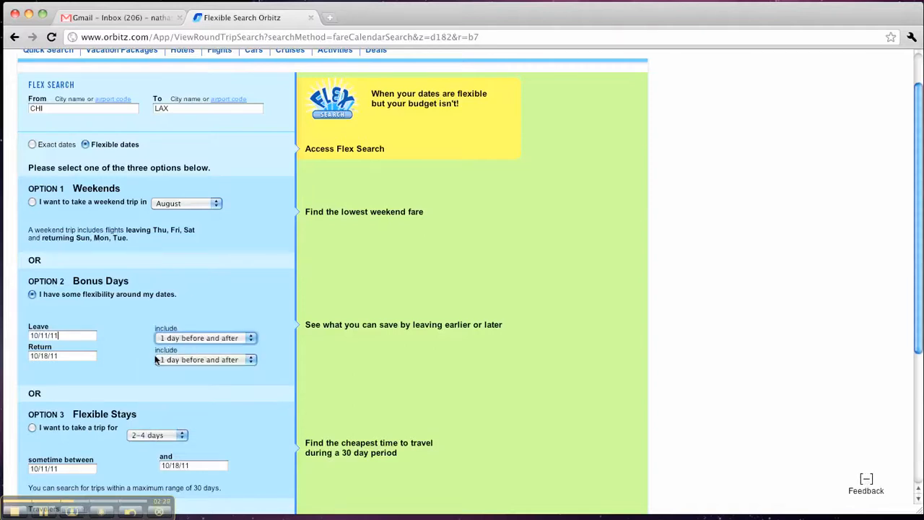
scroll("down", 3)
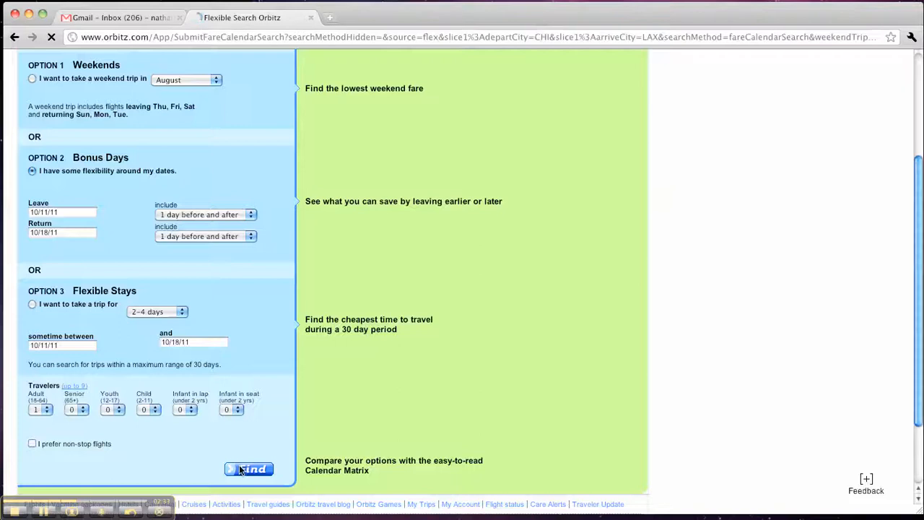
left_click(248, 469)
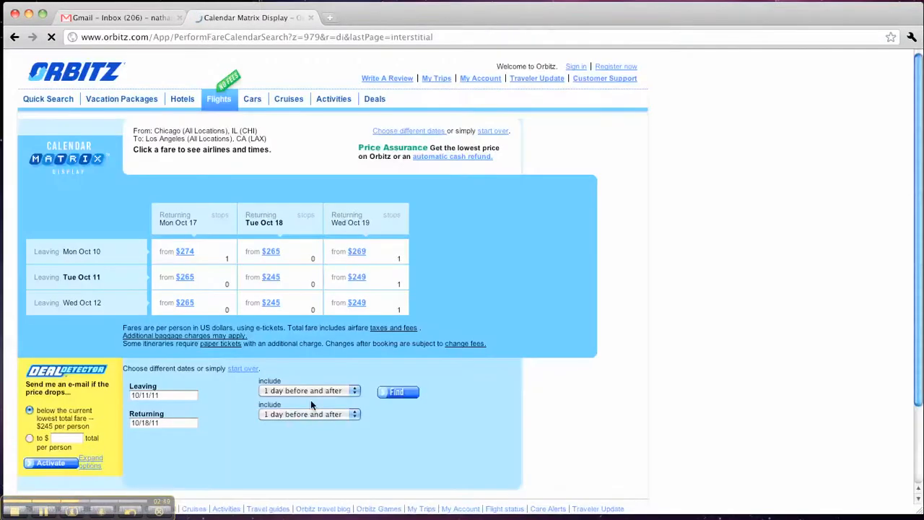
- Review the matrix: lowest fare $245, leaving October 11 or 12, returning October 18
left_click(280, 277)
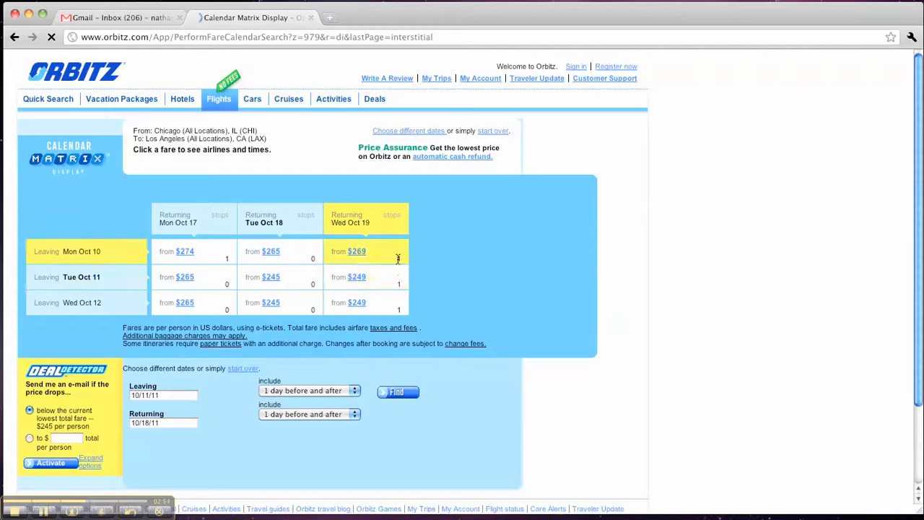
mouse_move(401, 263)
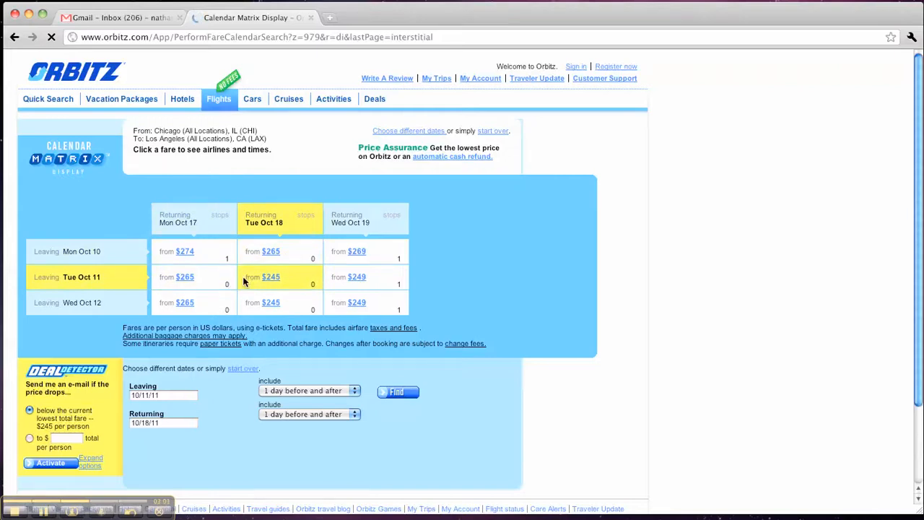
mouse_move(405, 299)
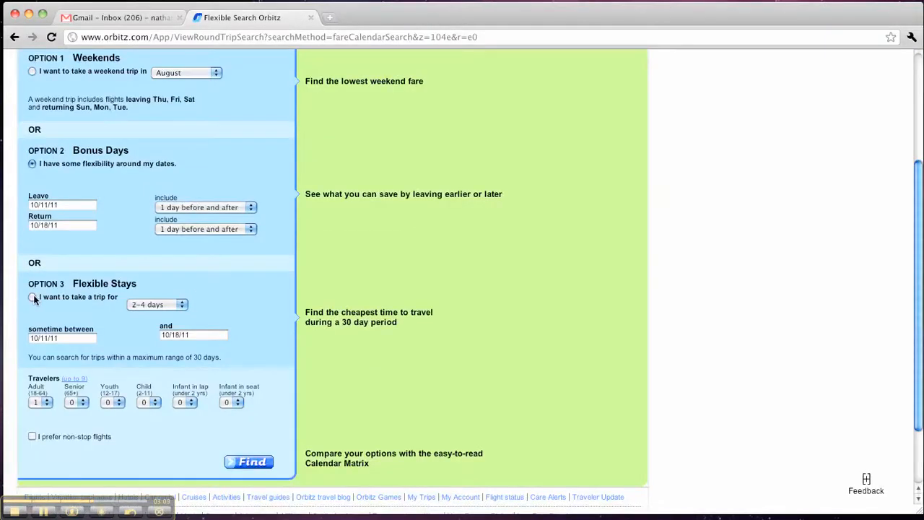
- Choose Flexible Stays of 4–6 days with a travel window in November
left_click(32, 296)
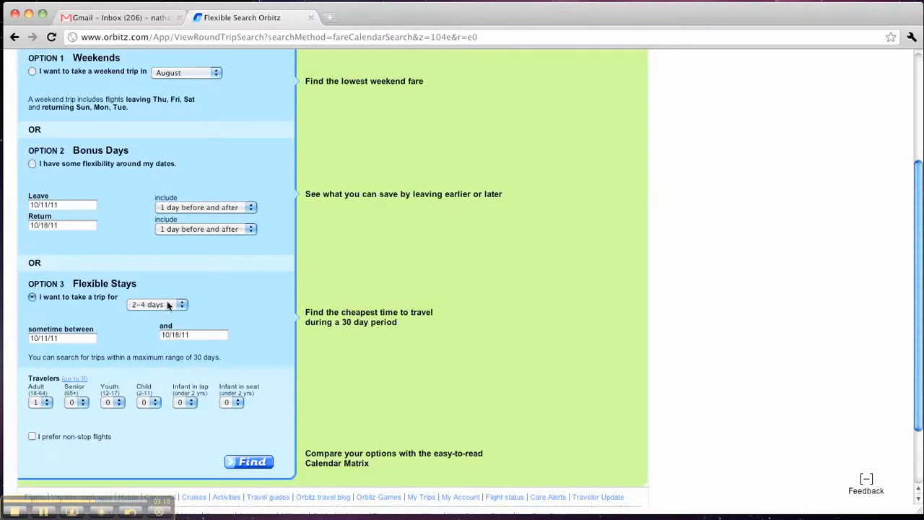
left_click(156, 304)
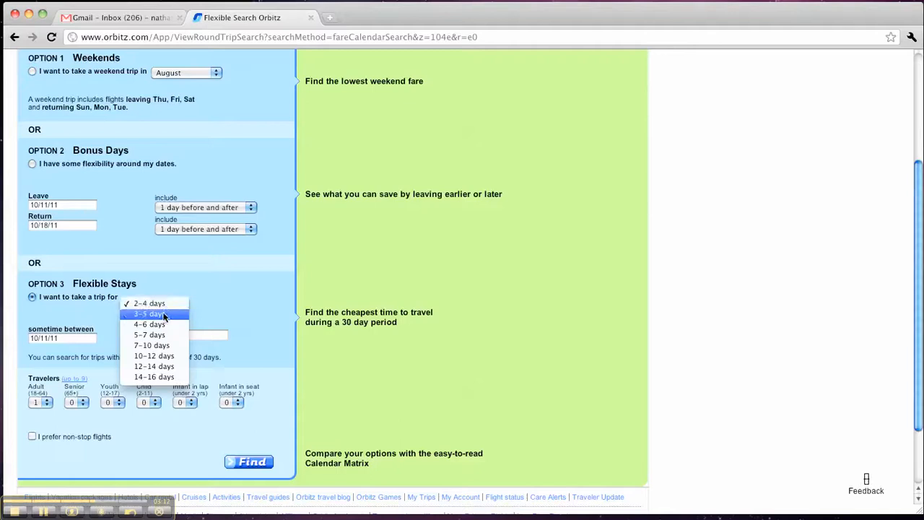
left_click(150, 325)
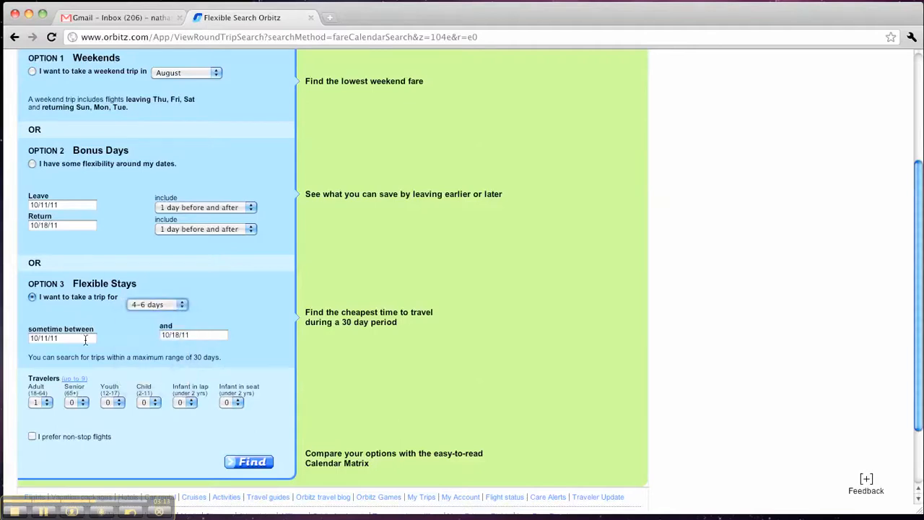
left_click(62, 338)
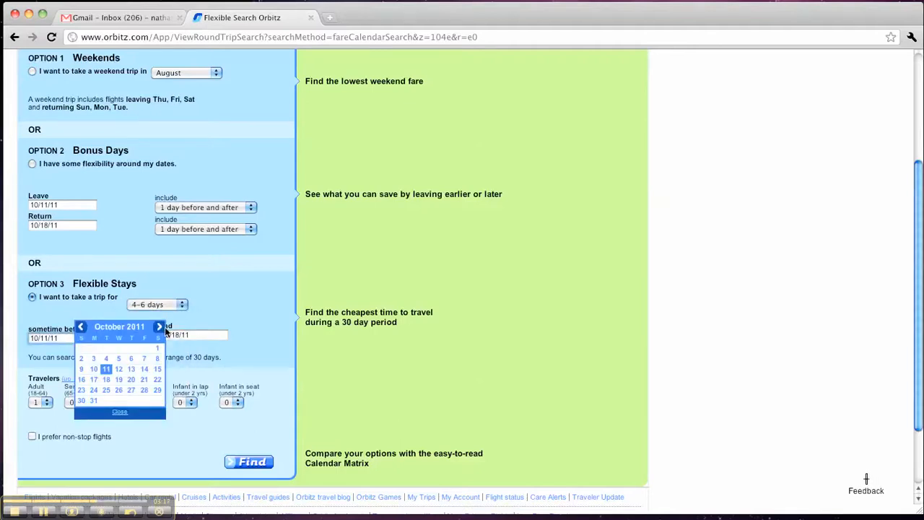
left_click(160, 327)
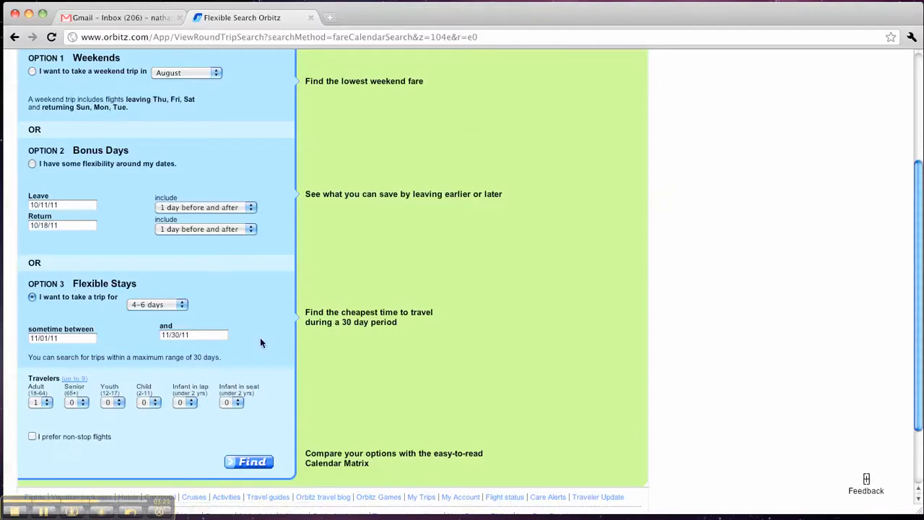
scroll("up", 3)
type("dub")
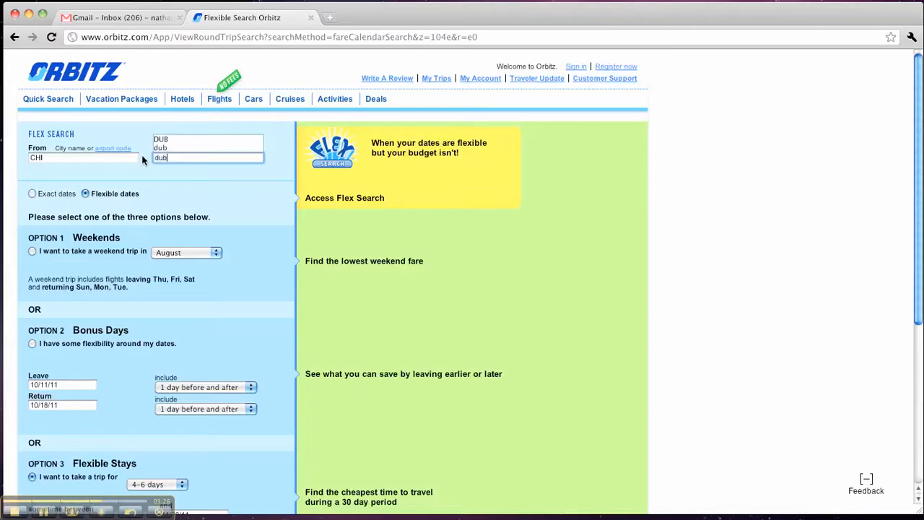
scroll("down", 3)
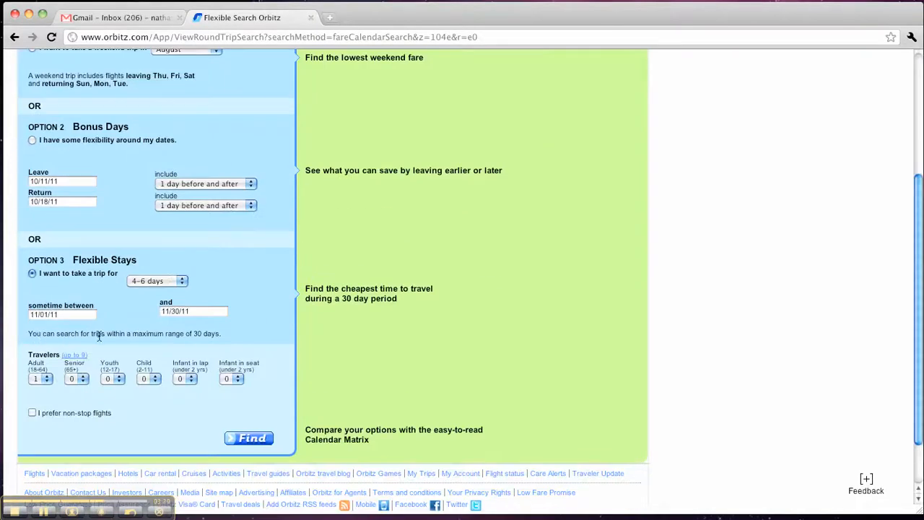
mouse_move(243, 426)
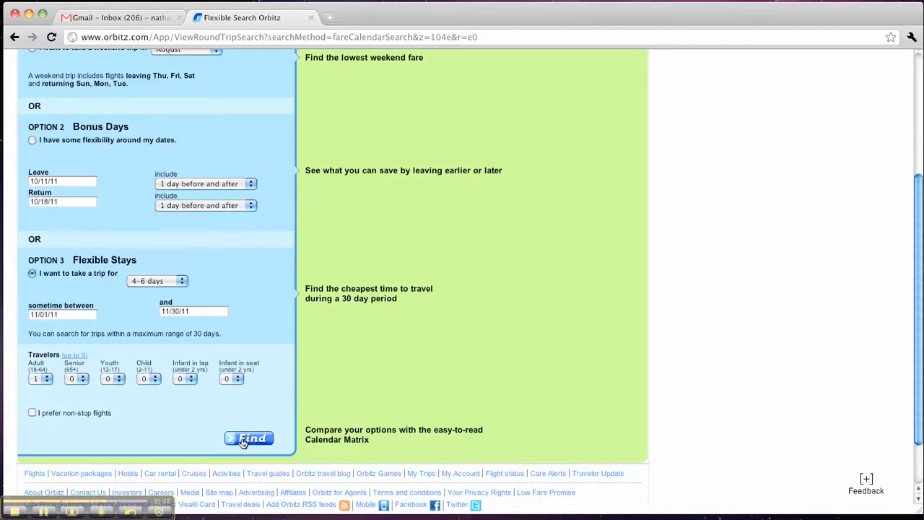
- Search and scroll the November 4–6 day fare matrix, starting from $684
left_click(249, 439)
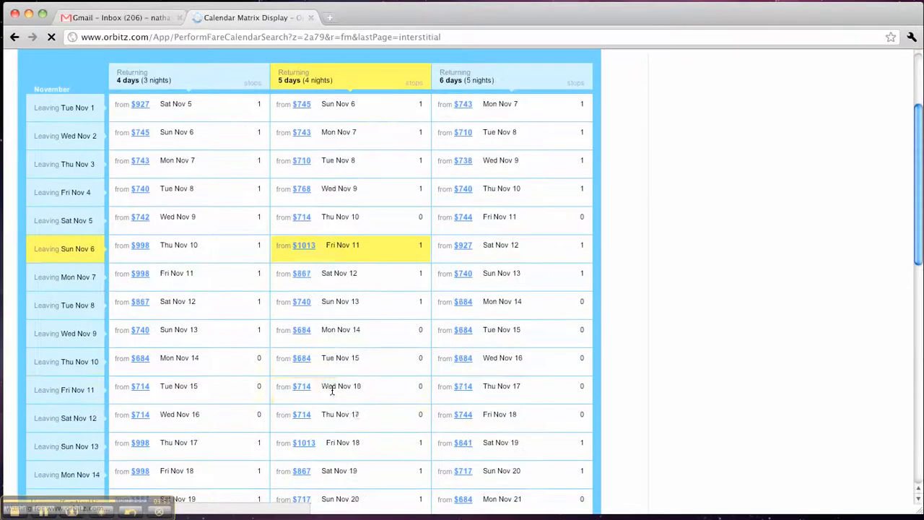
scroll("down", 3)
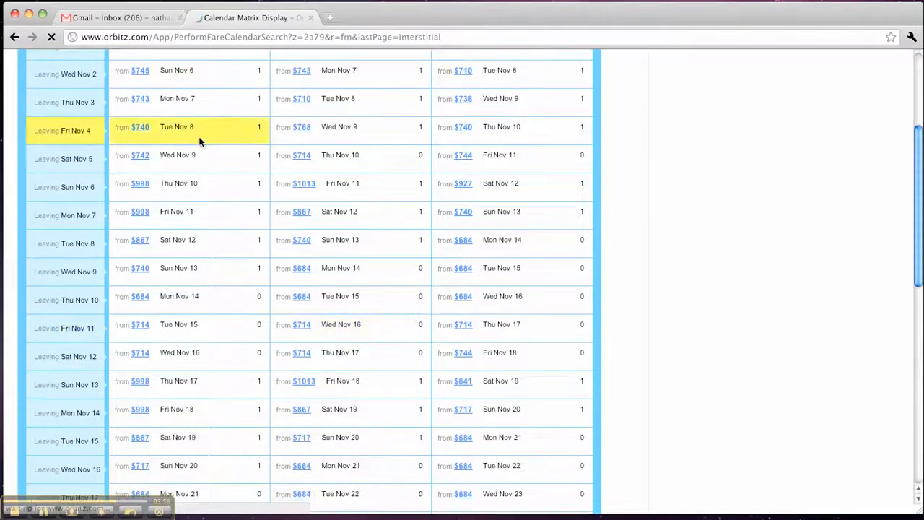
scroll("down", 3)
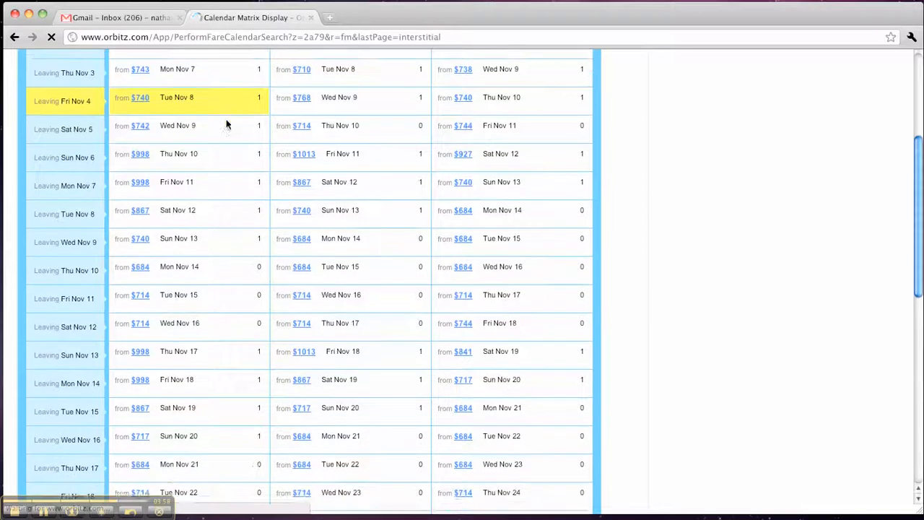
scroll("down", 3)
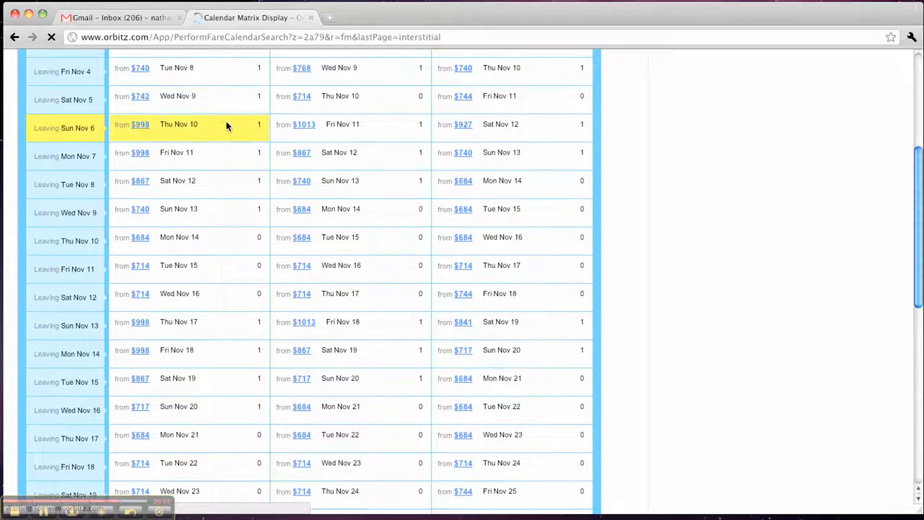
scroll("down", 3)
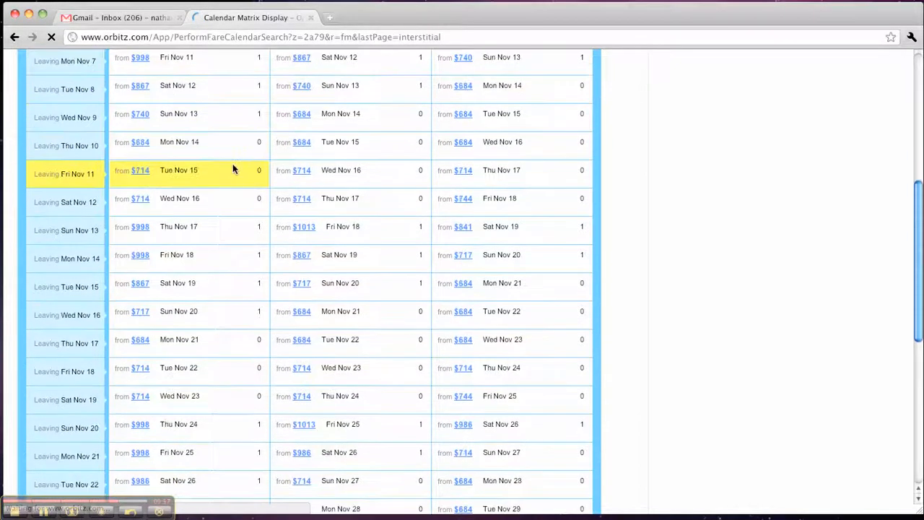
scroll("down", 3)
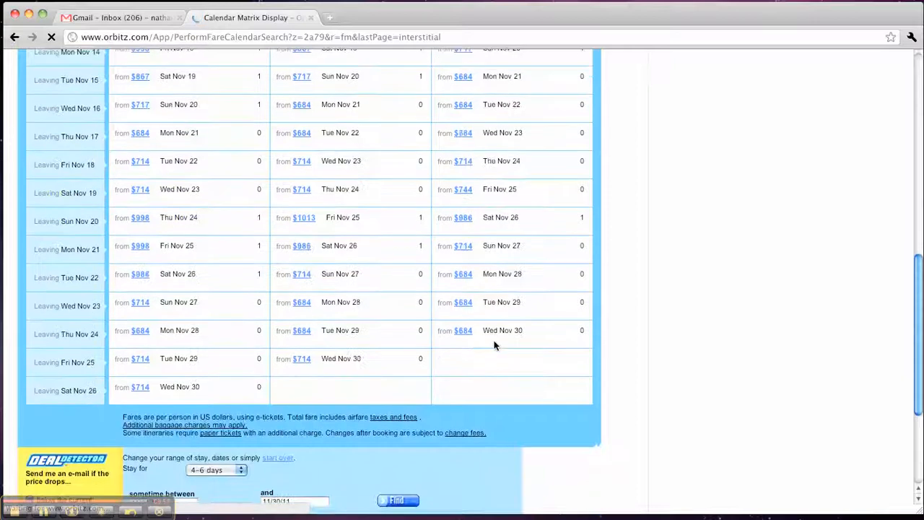
scroll("up", 3)
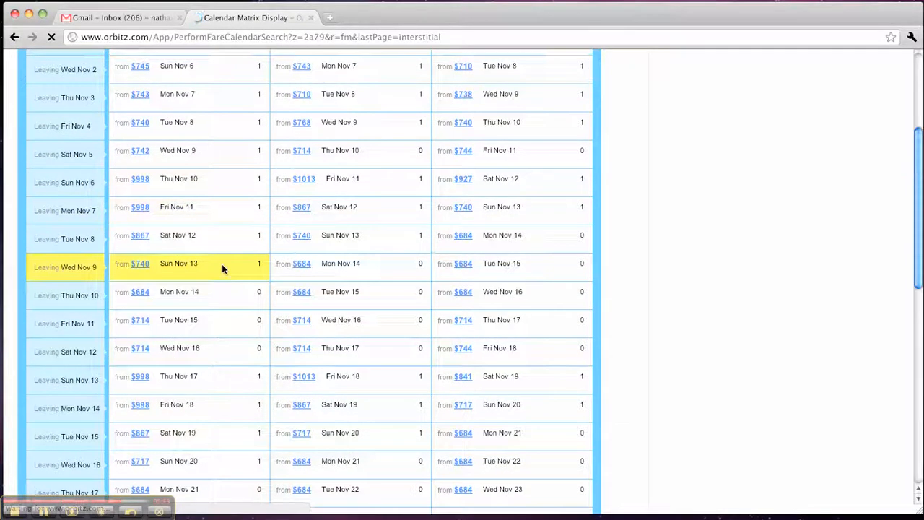
scroll("up", 3)
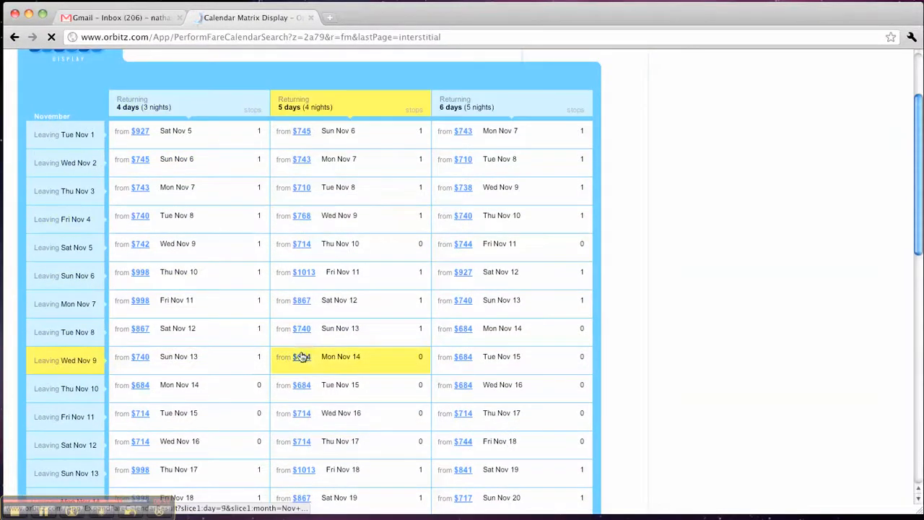
scroll("down", 3)
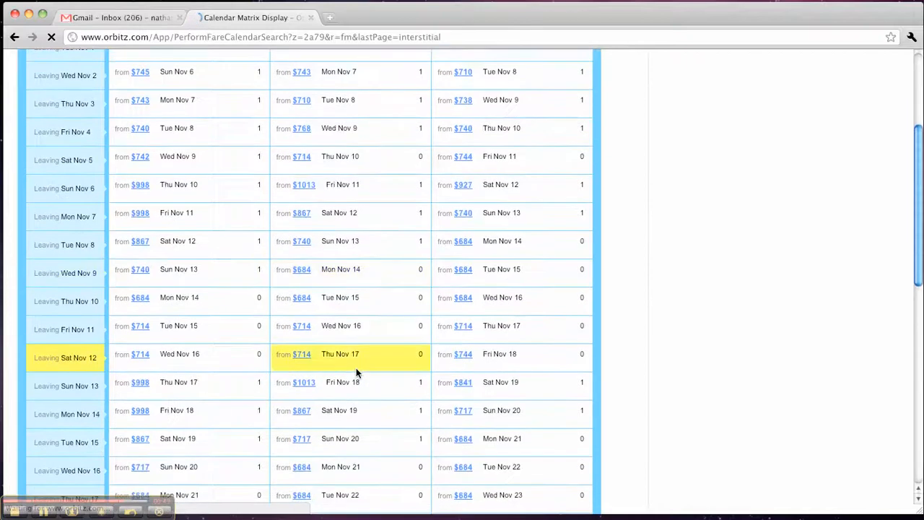
scroll("up", 3)
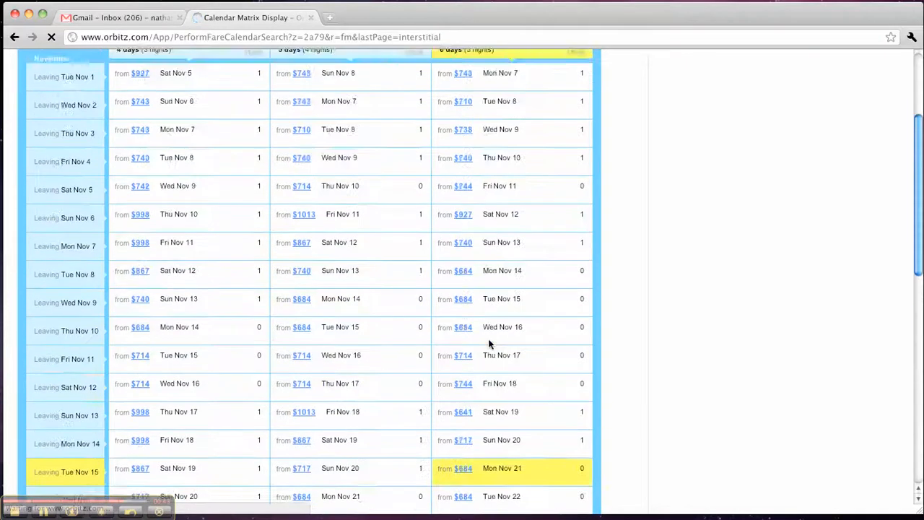
scroll("down", 3)
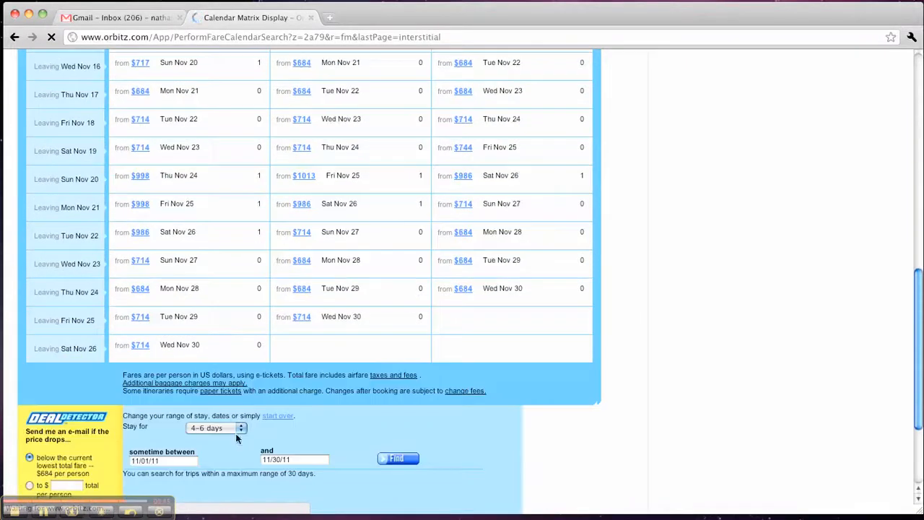
- Change the travel window to September 1–29, 2011 and search again
left_click(162, 461)
type("09")
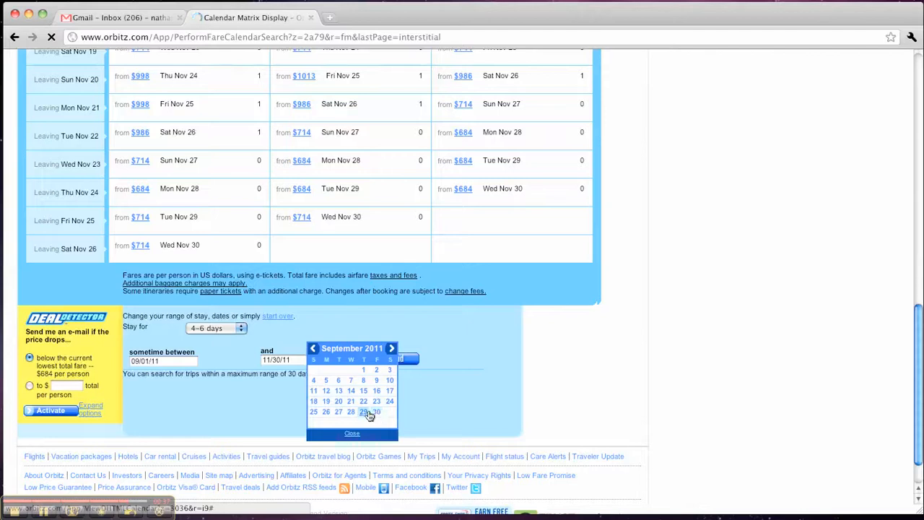
left_click(364, 412)
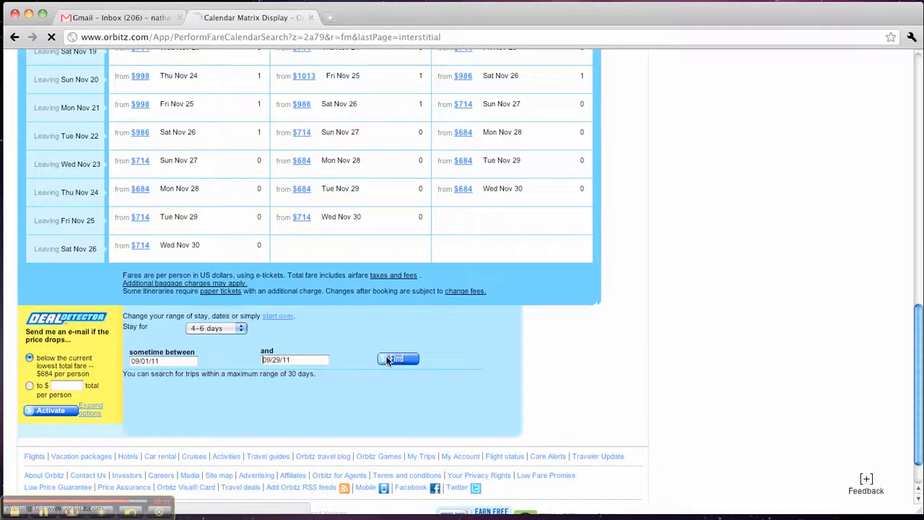
left_click(397, 359)
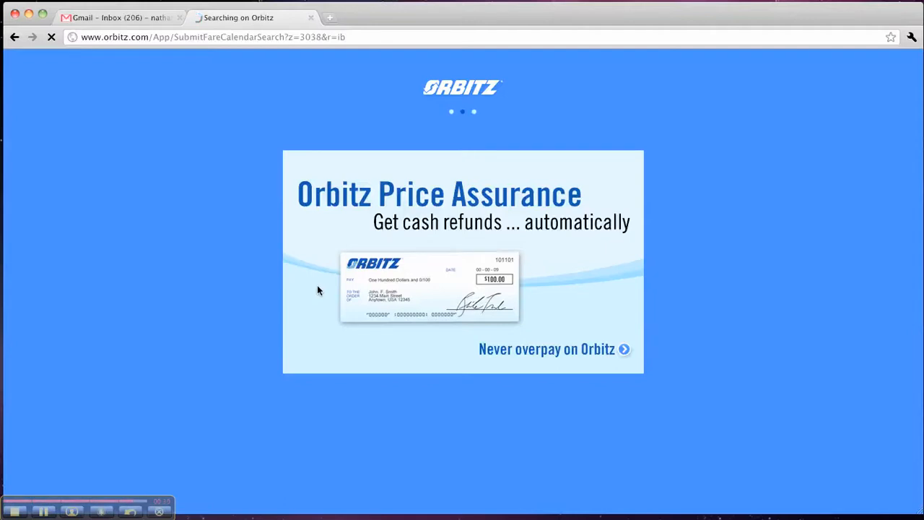
mouse_move(395, 301)
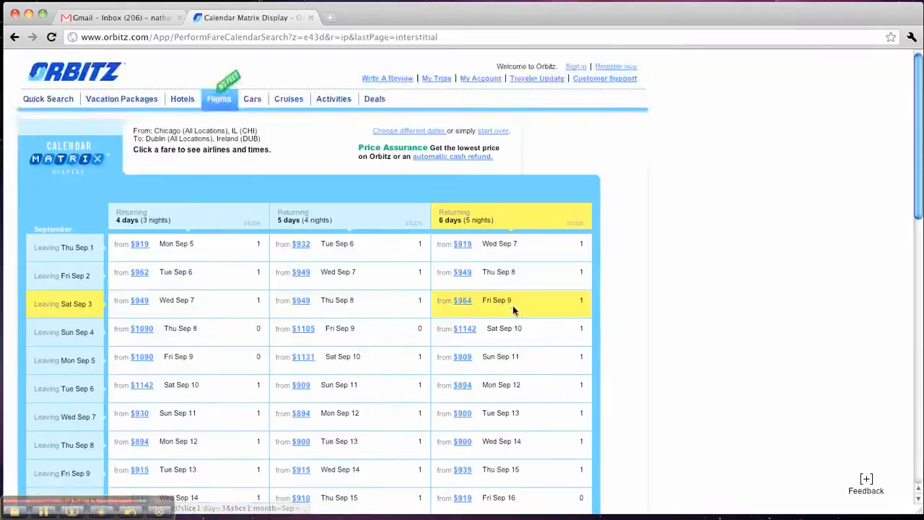
- Scroll the September Chicago–Dublin fare matrix, trips leaving Sep 1–25 from $894
scroll("down", 3)
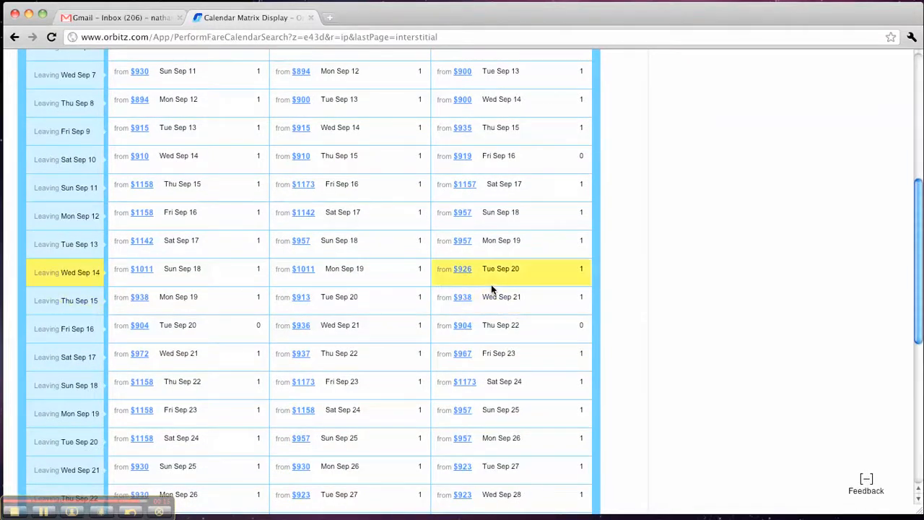
scroll("down", 3)
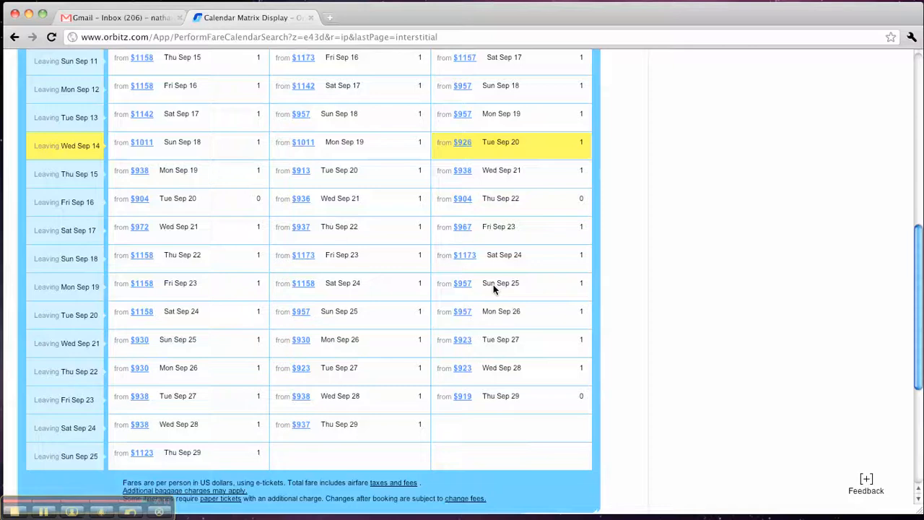
scroll("up", 3)
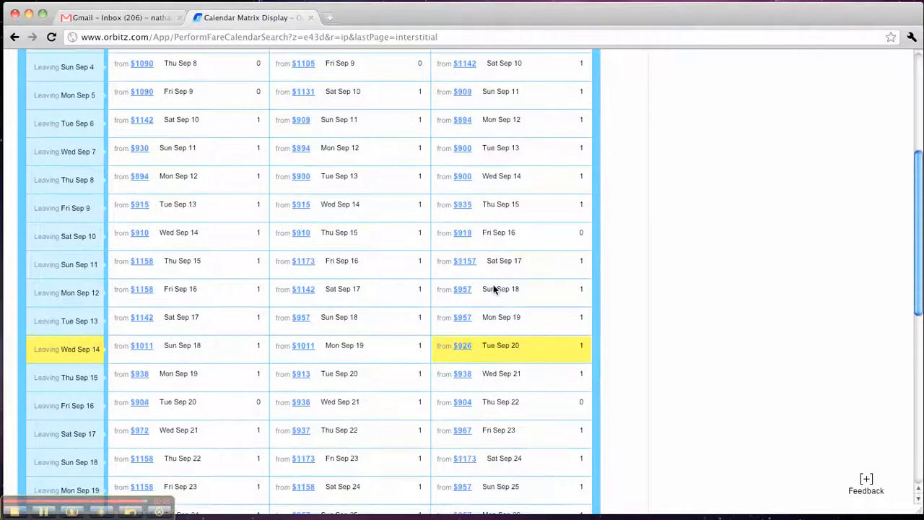
scroll("up", 3)
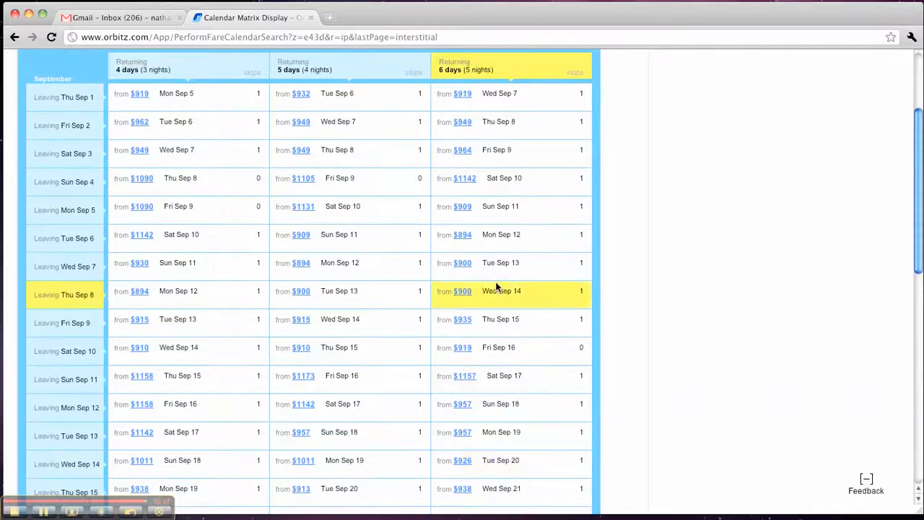
scroll("up", 3)
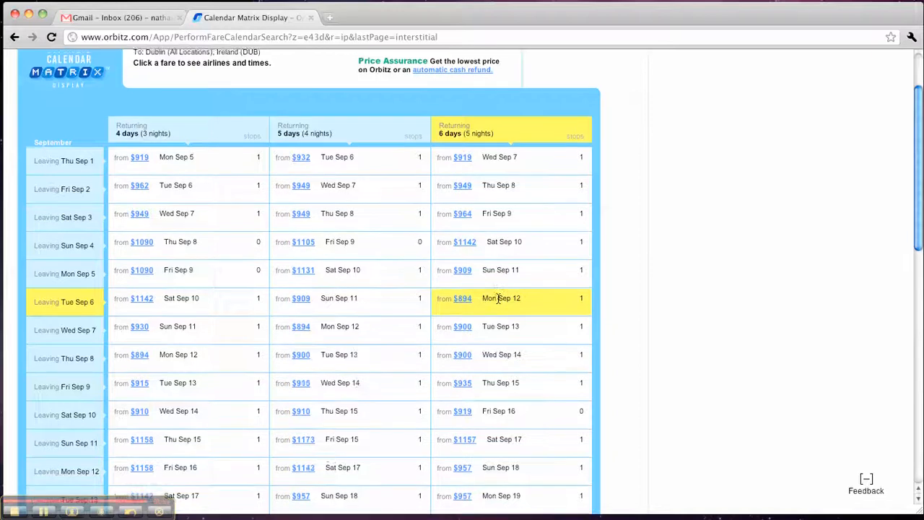